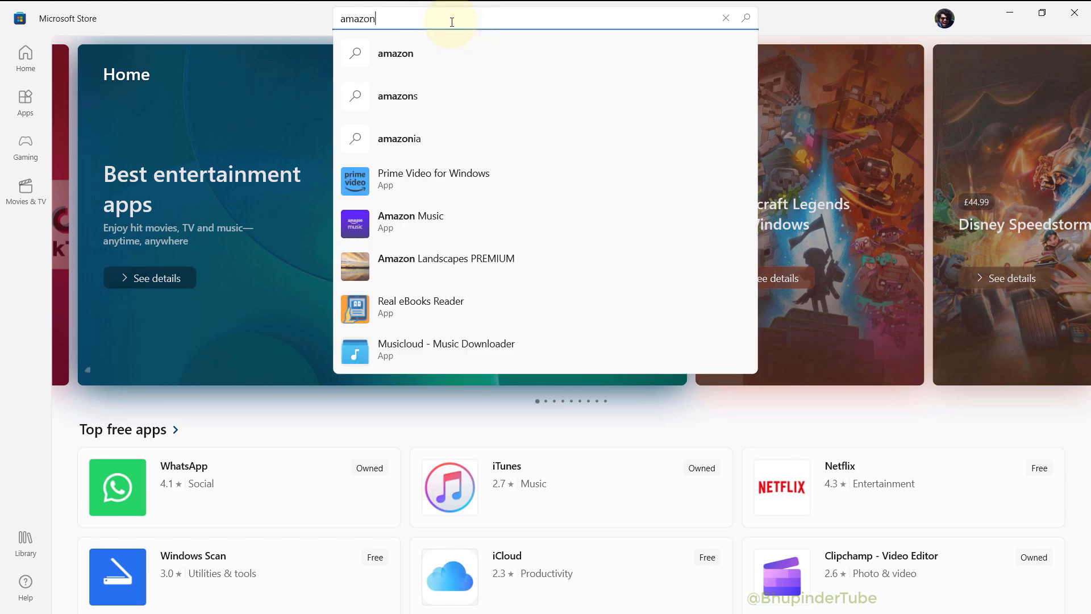
Pick Amazon Music from the Store search results and install it with Get.
left_click(410, 222)
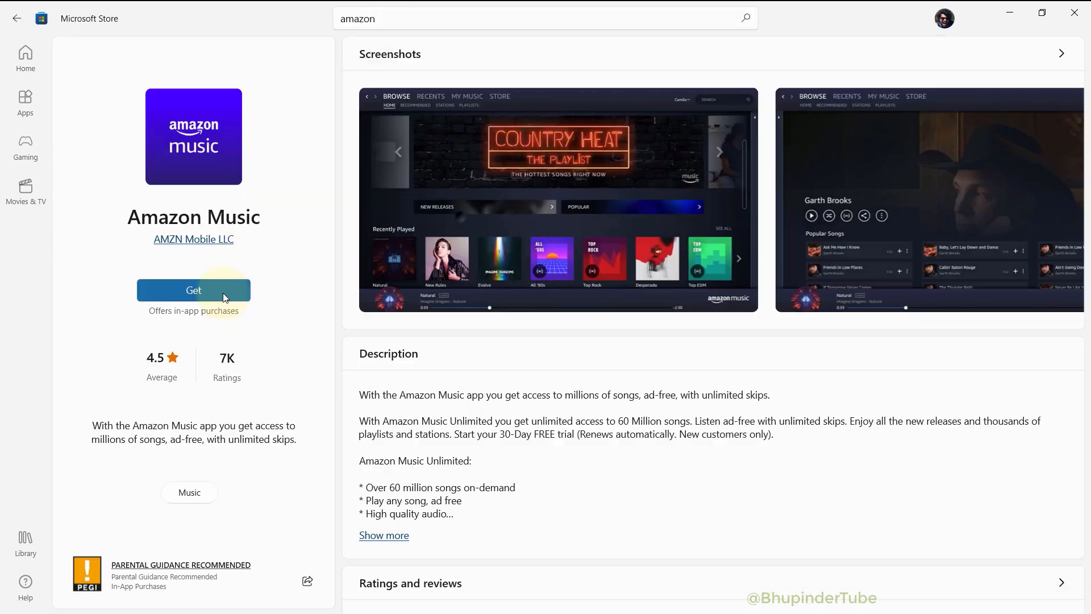
left_click(193, 289)
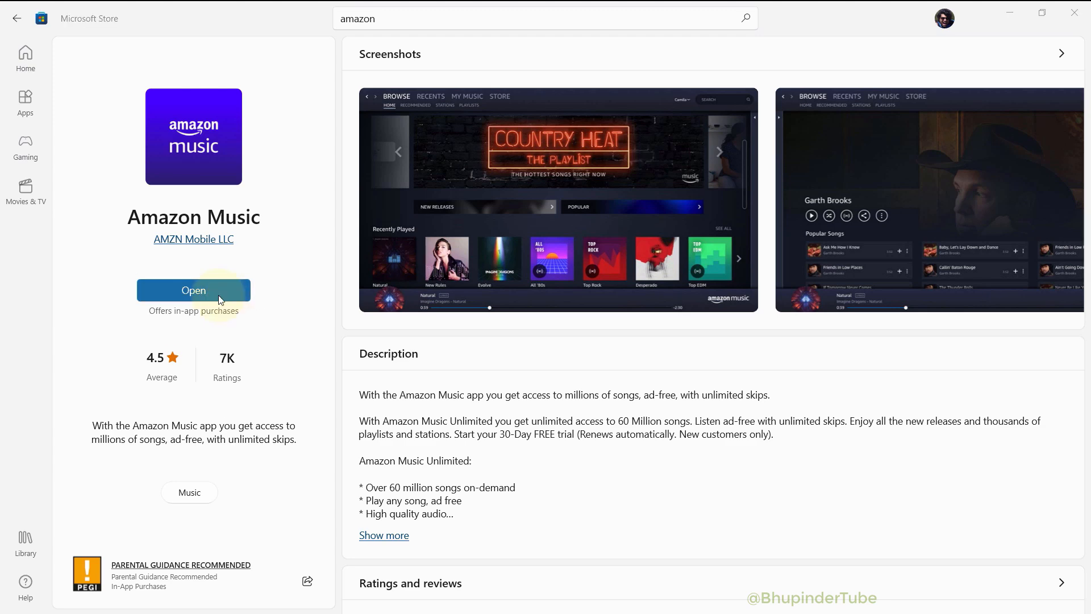
left_click(193, 291)
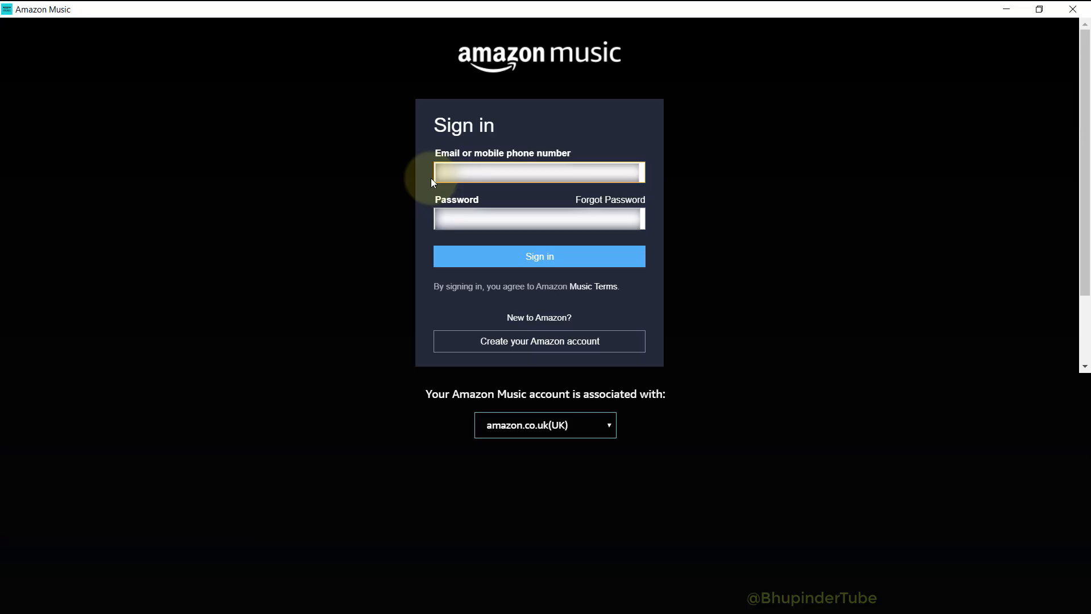
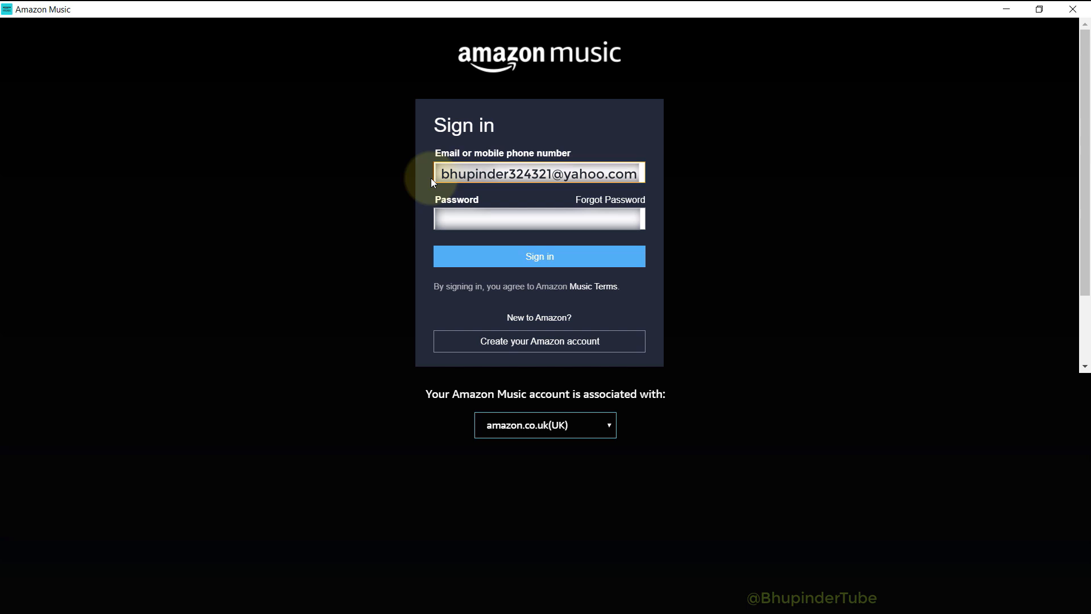
left_click(539, 217)
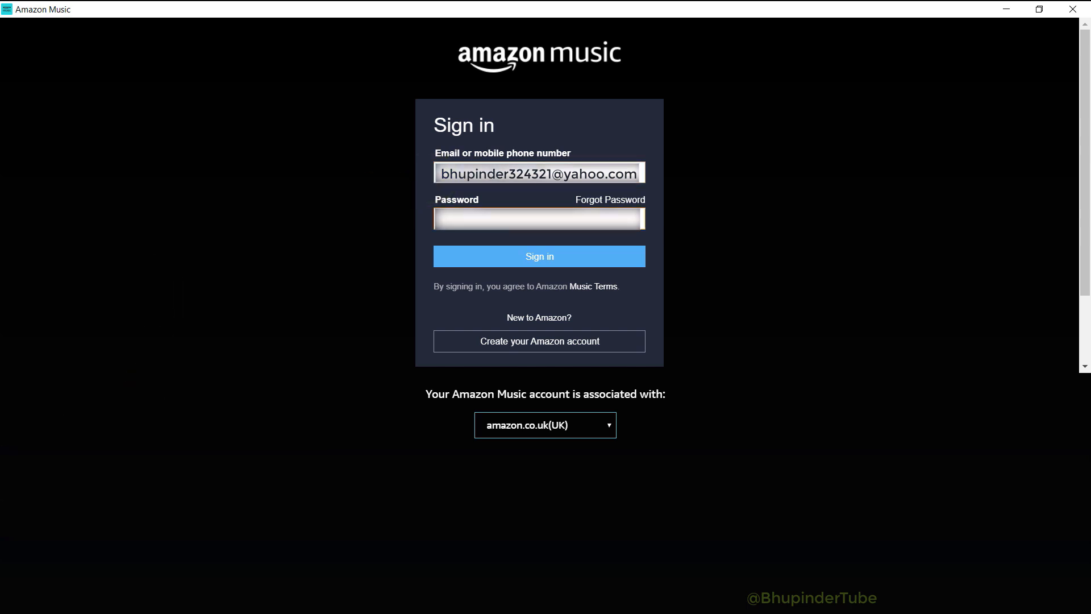
left_click(538, 256)
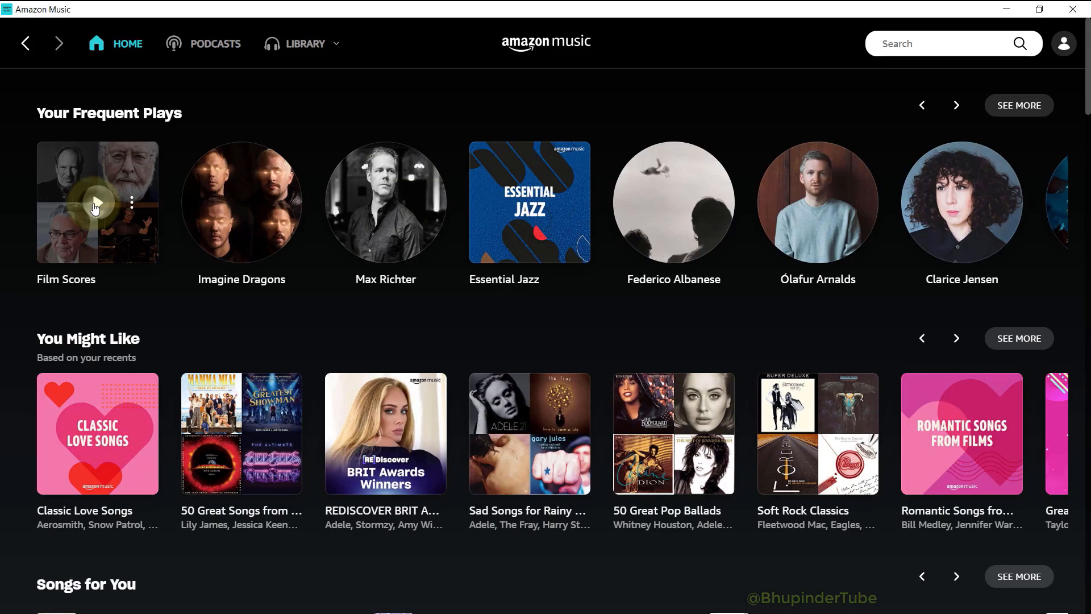
Play the Film Scores mix and open the Inception soundtrack album of the playing track.
left_click(97, 201)
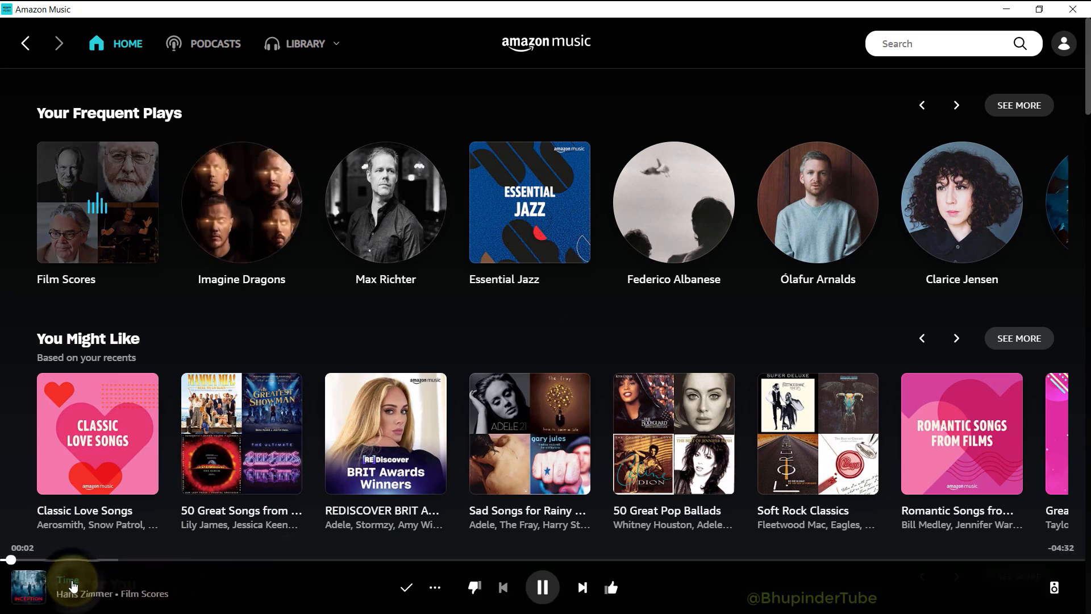
left_click(28, 587)
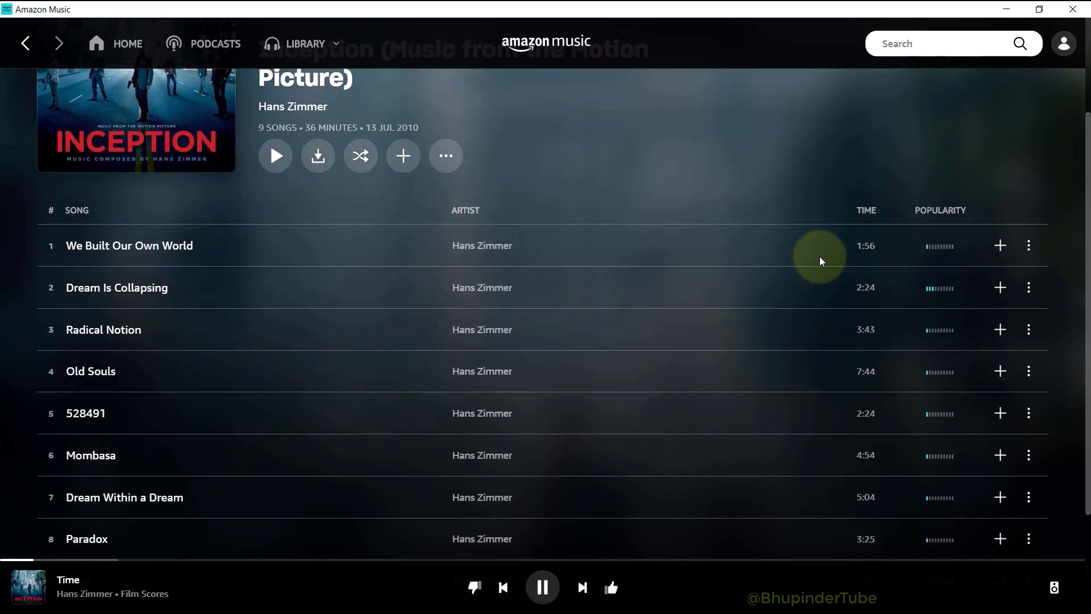
scroll("up", 3)
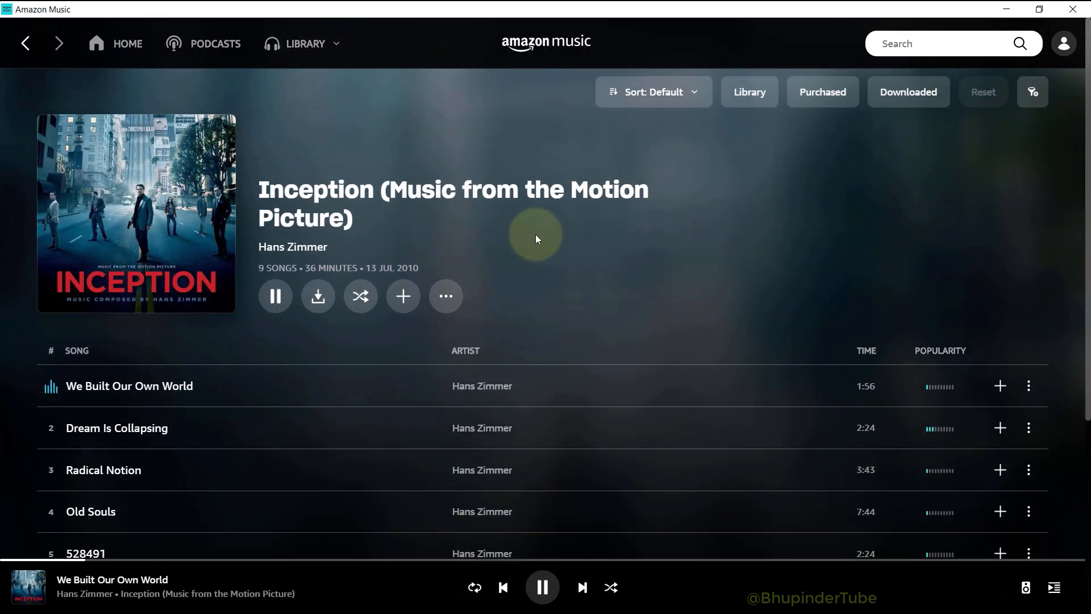
Download the whole Inception album, then return to the home page.
left_click(317, 295)
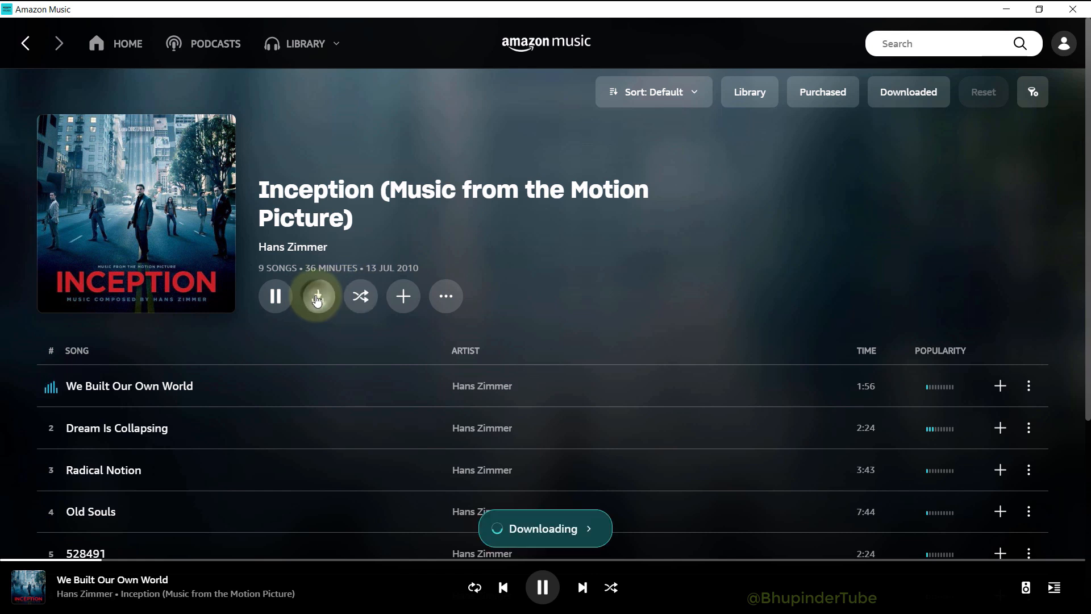
left_click(317, 296)
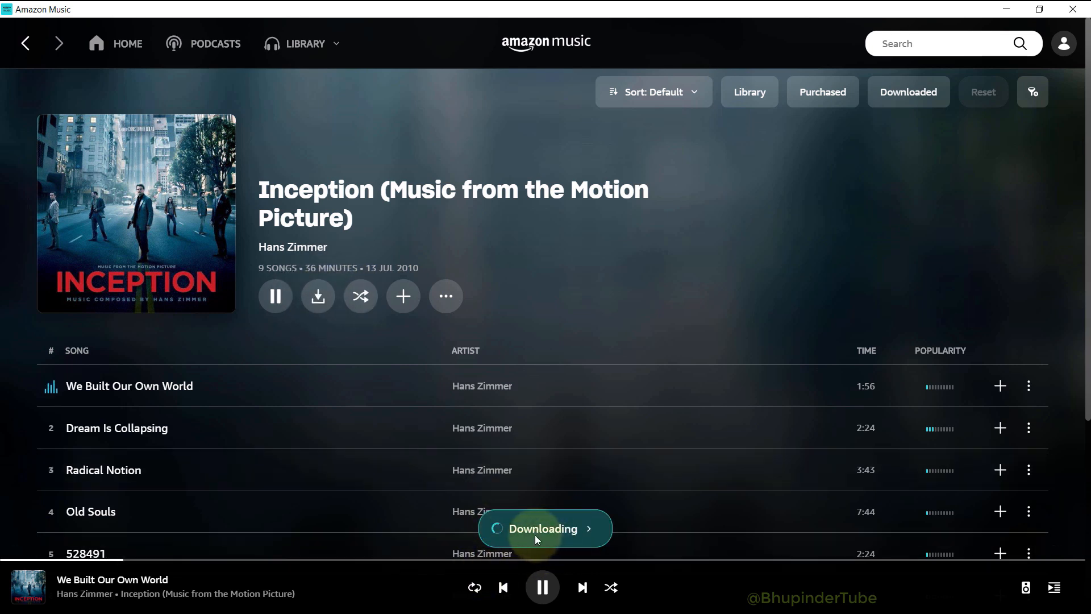
left_click(317, 295)
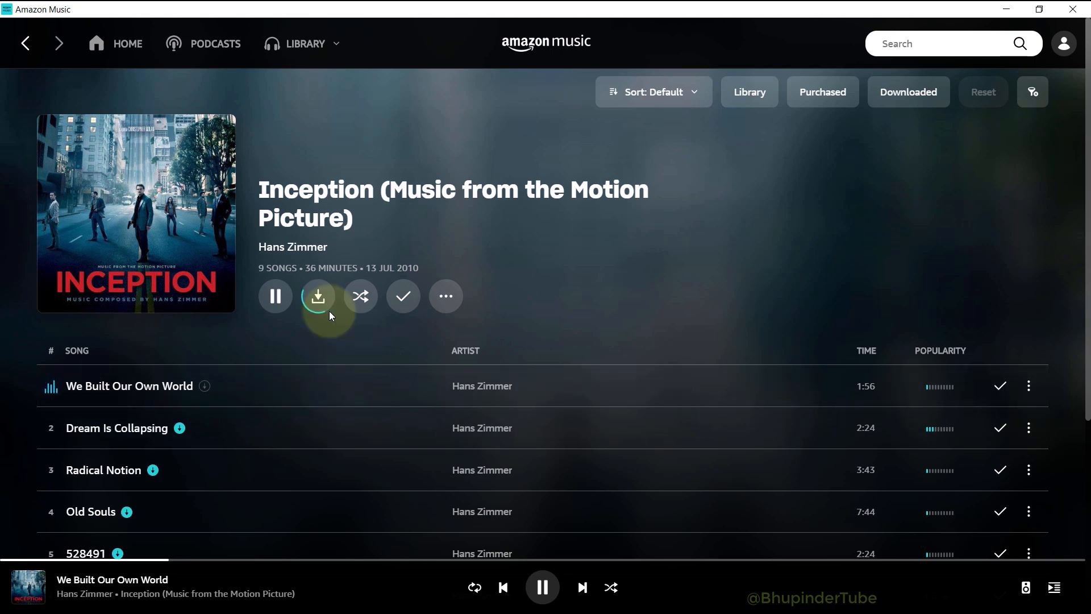
scroll("down", 3)
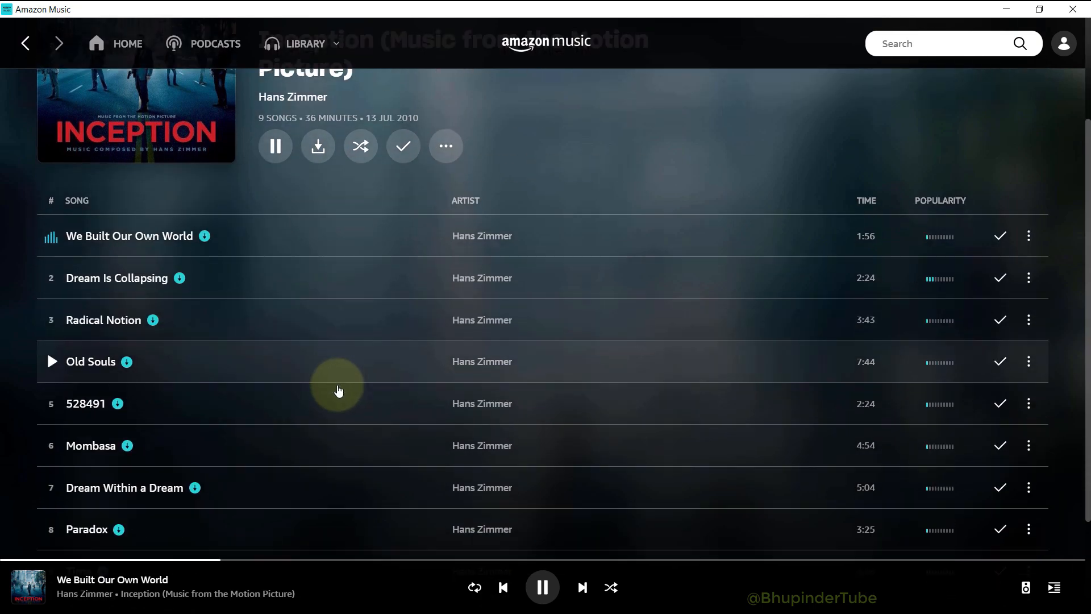
left_click(115, 43)
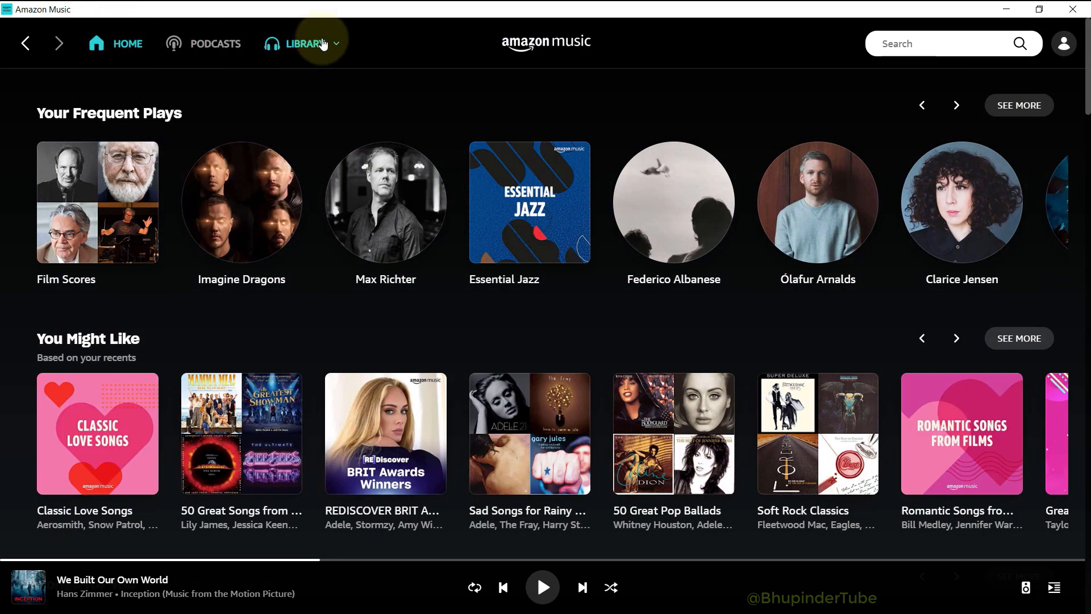
Filter the music library to downloaded songs, then view the four downloaded albums.
left_click(306, 43)
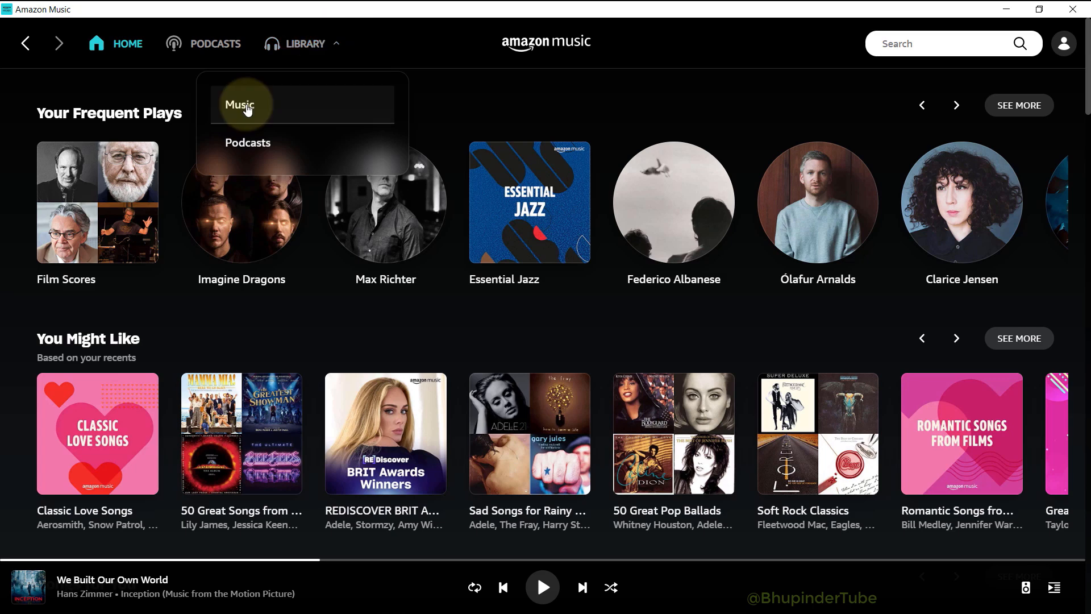
left_click(240, 104)
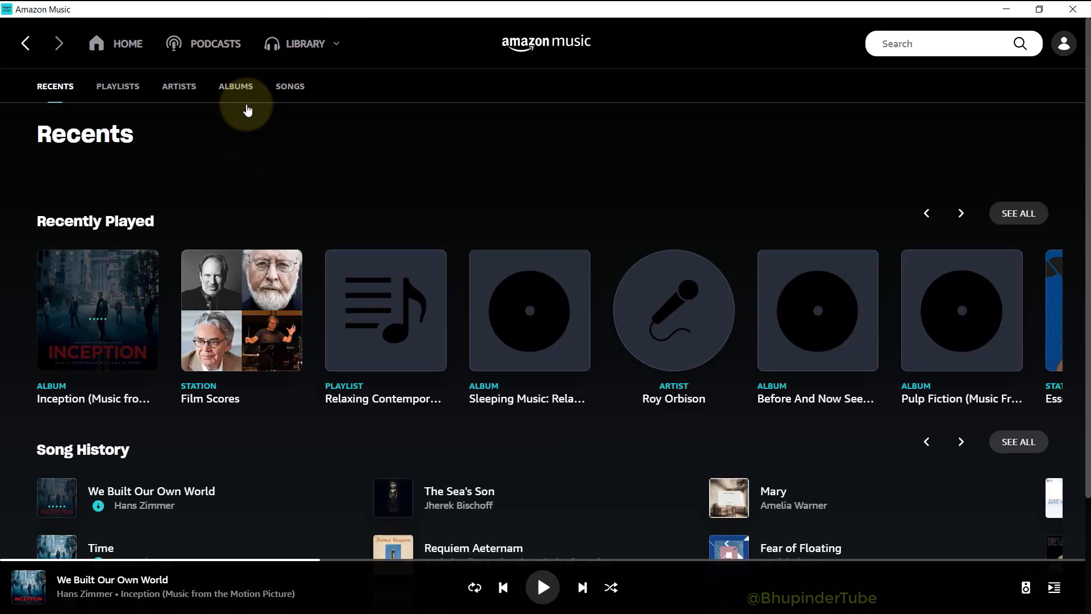
left_click(291, 86)
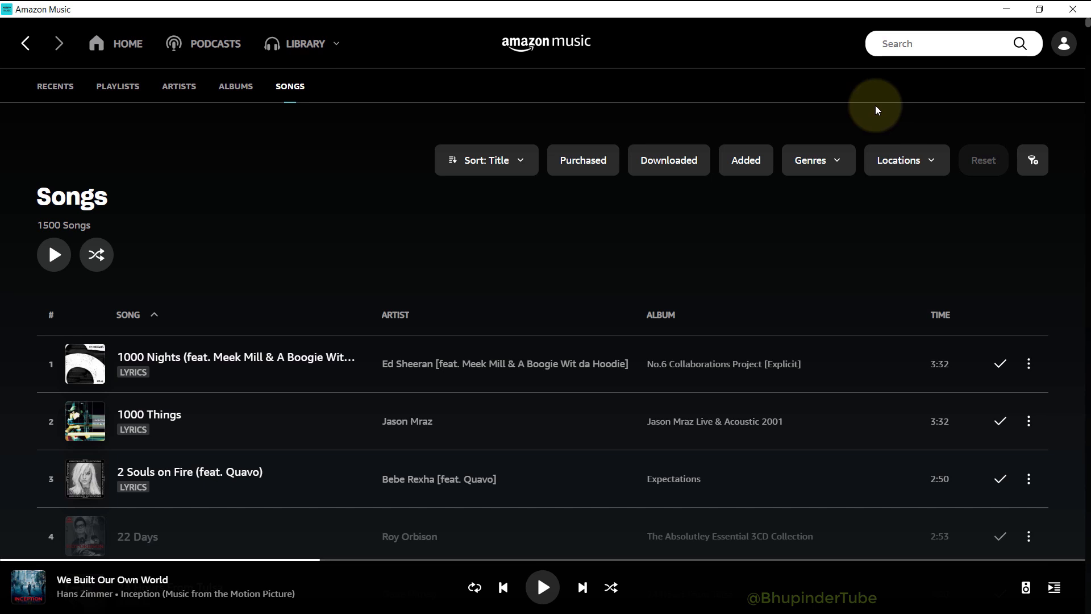
left_click(667, 161)
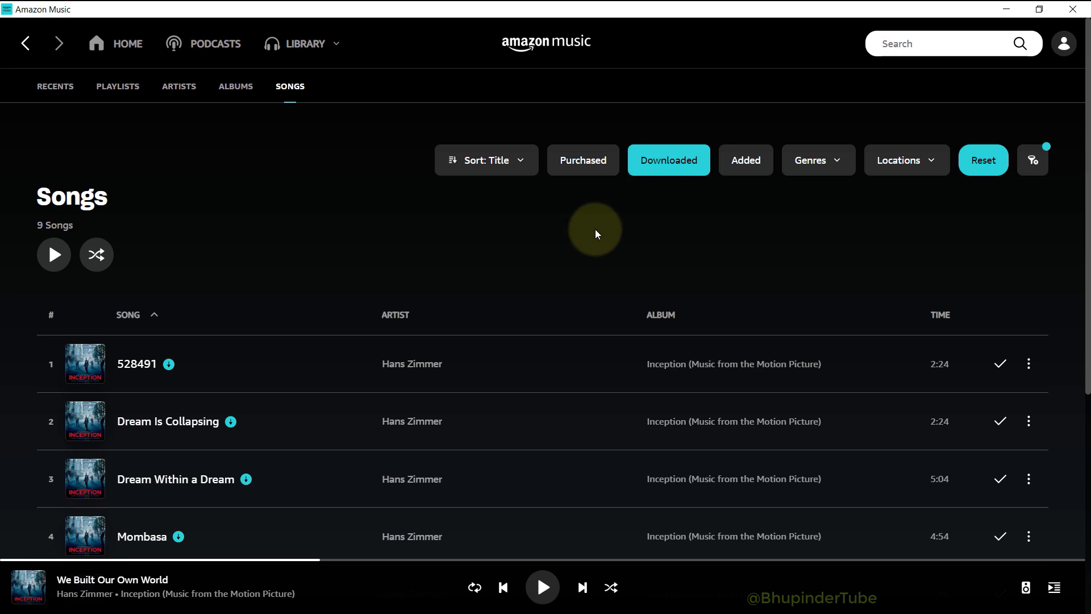
scroll("down", 3)
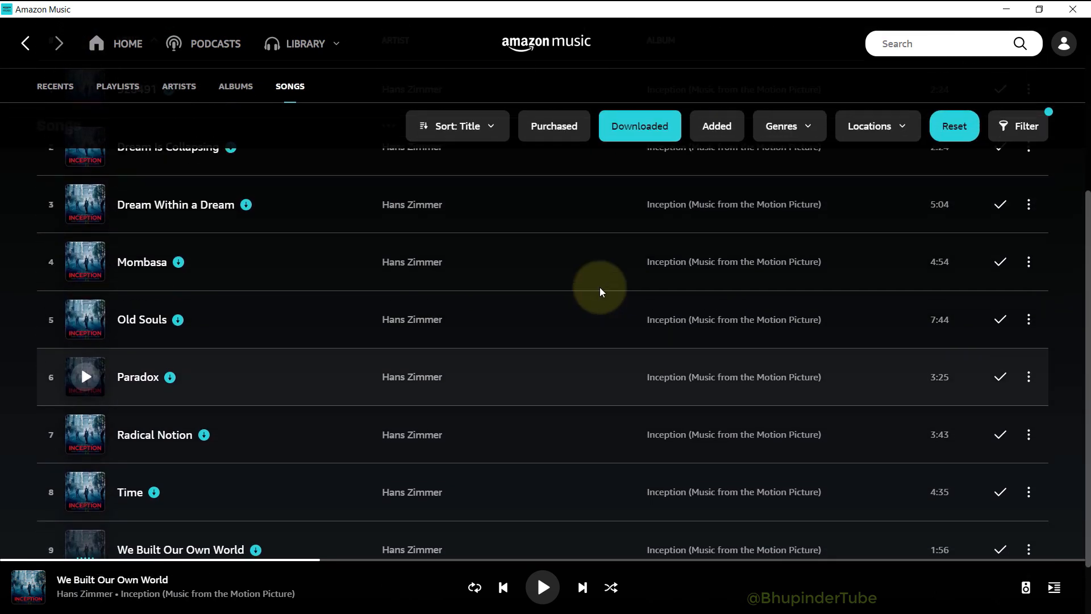
scroll("up", 3)
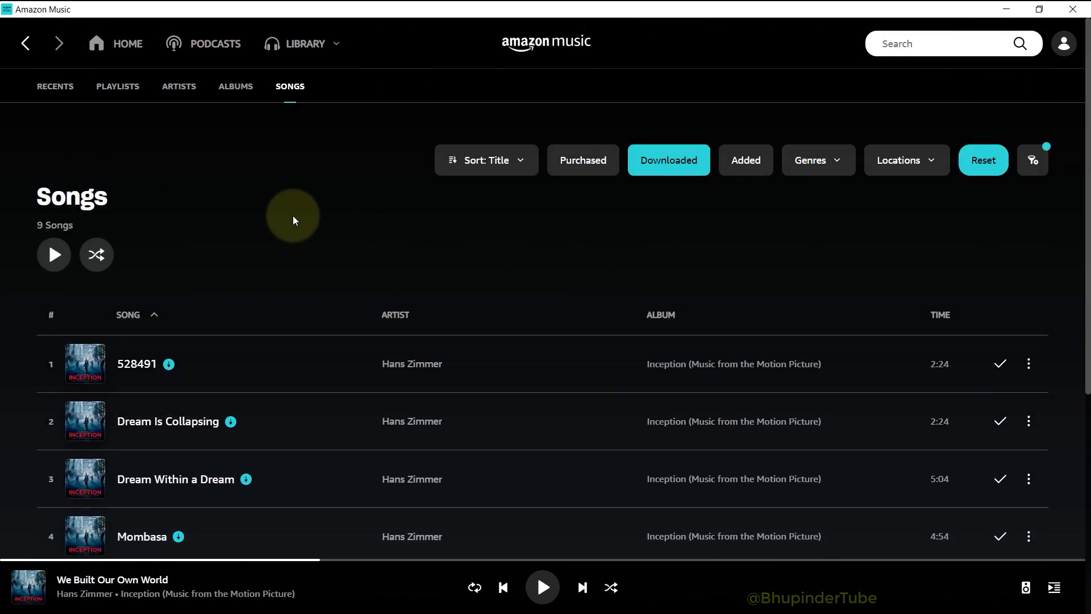
left_click(236, 86)
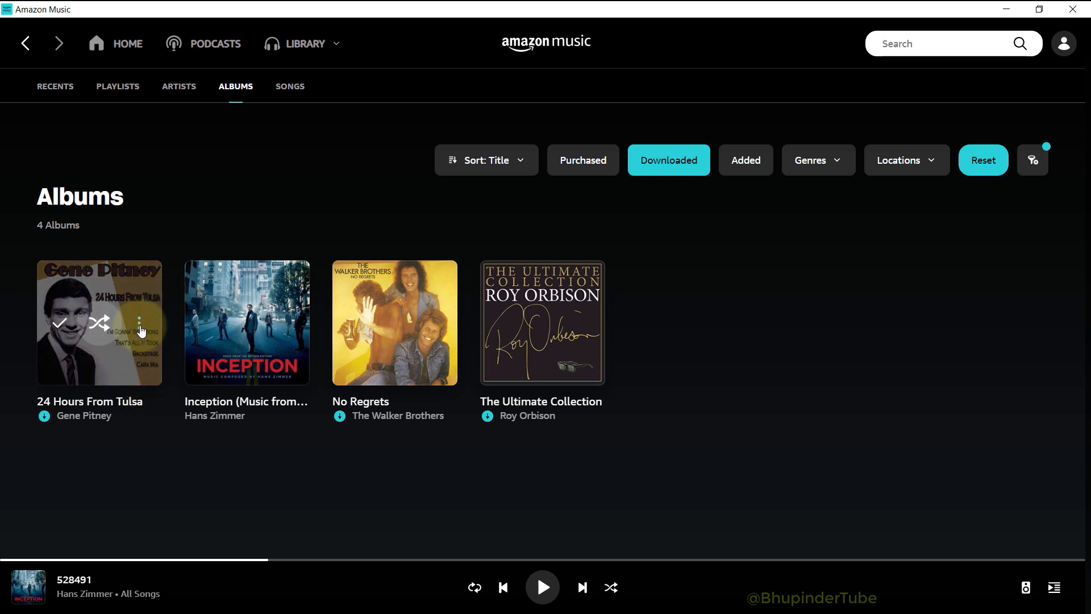
Remove the downloaded albums, including Inception, from the device via their options menus.
left_click(140, 322)
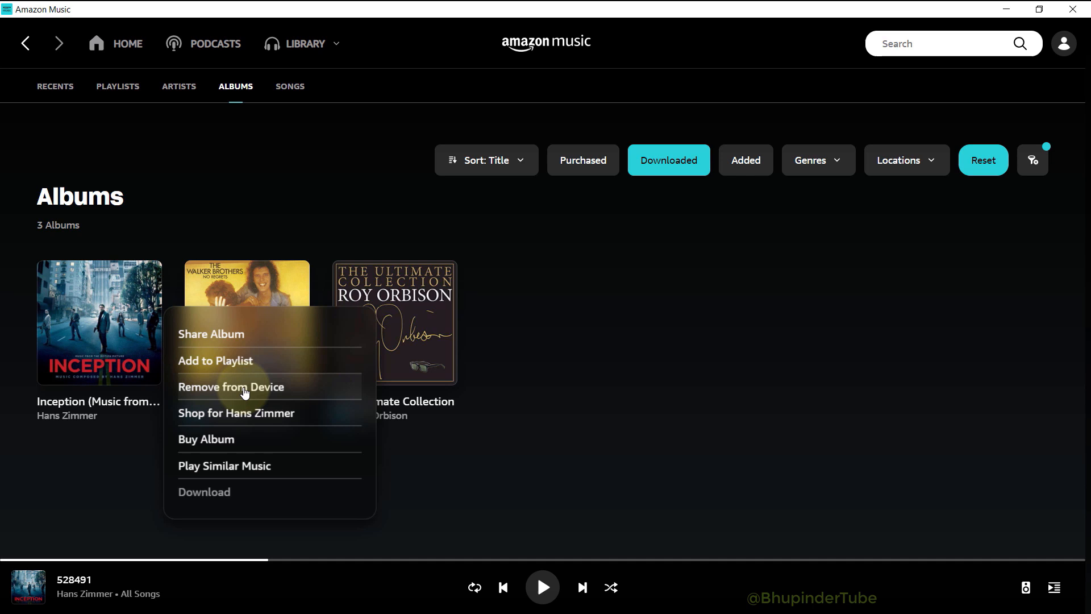
left_click(232, 387)
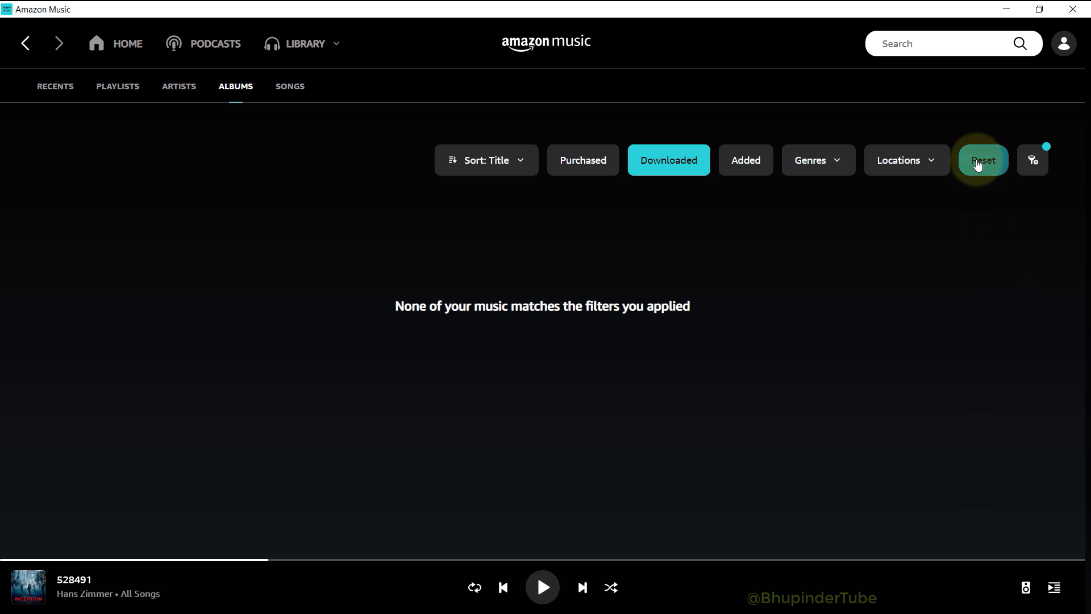
Reset the downloaded-only filter to show all 232 albums and browse them.
left_click(982, 160)
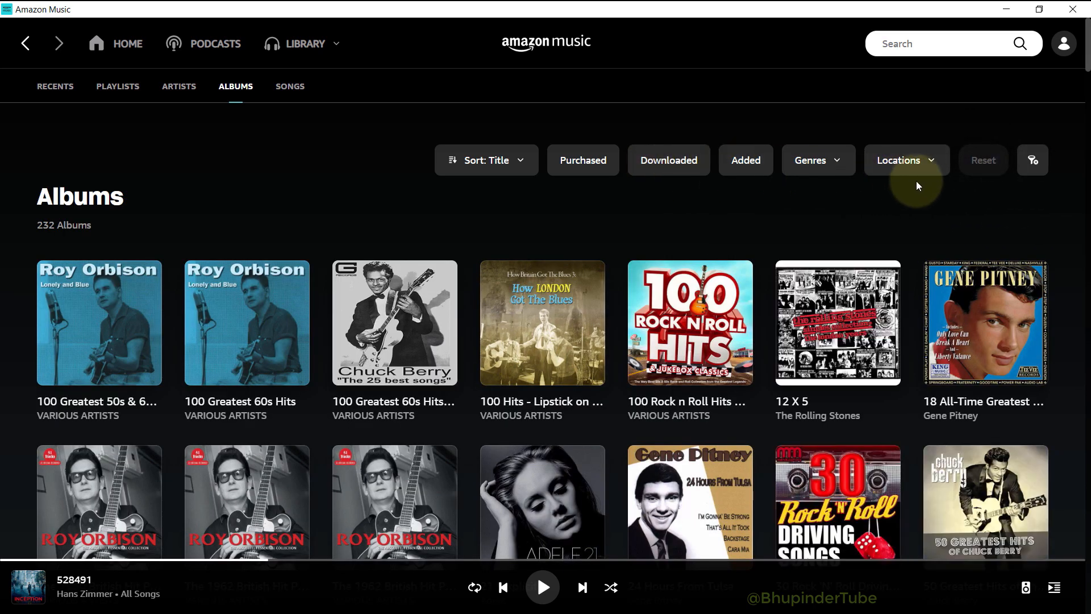
mouse_move(292, 303)
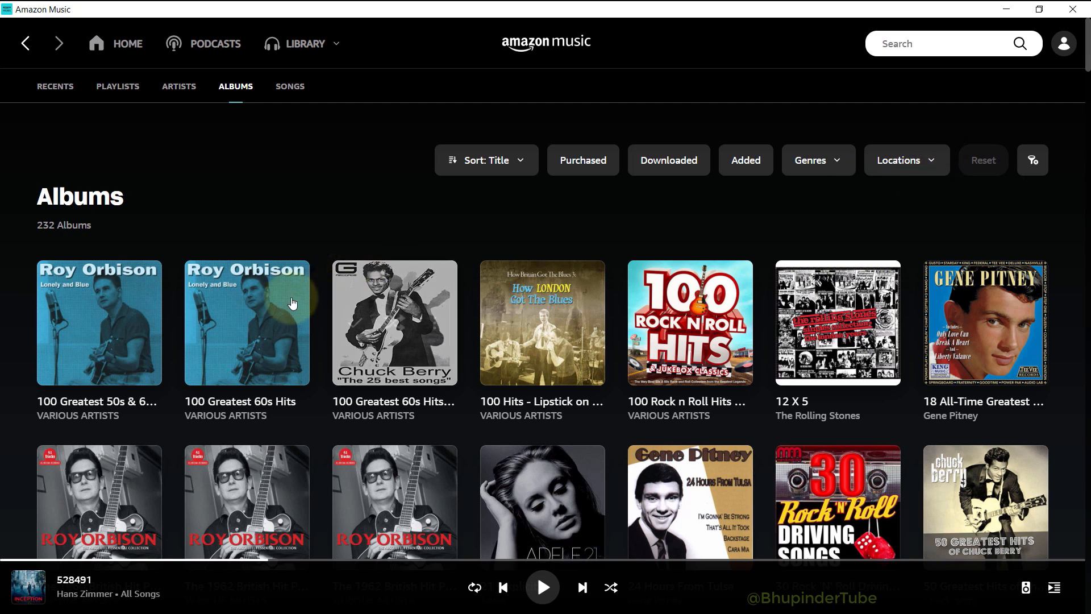
scroll("down", 3)
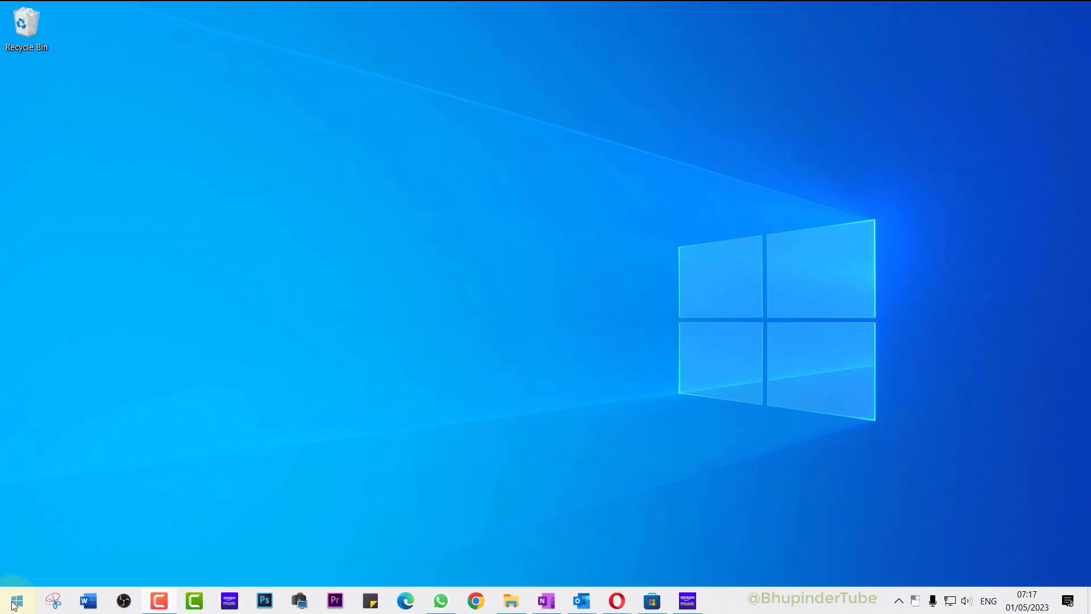
Relaunch Amazon Music from Recently added in the Start menu's All apps list.
left_click(16, 599)
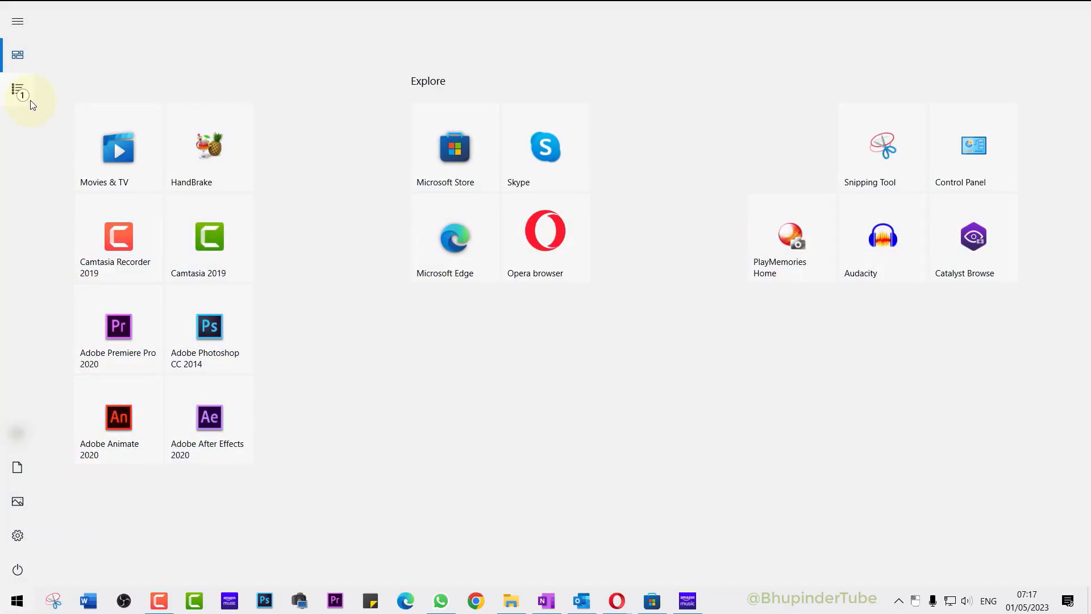
left_click(17, 89)
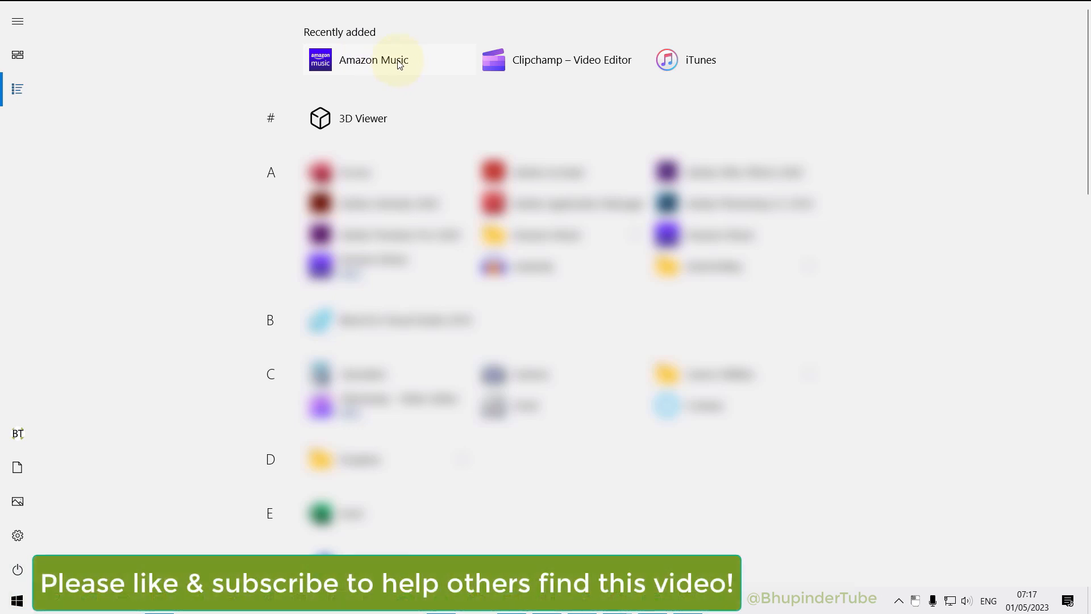
mouse_move(425, 65)
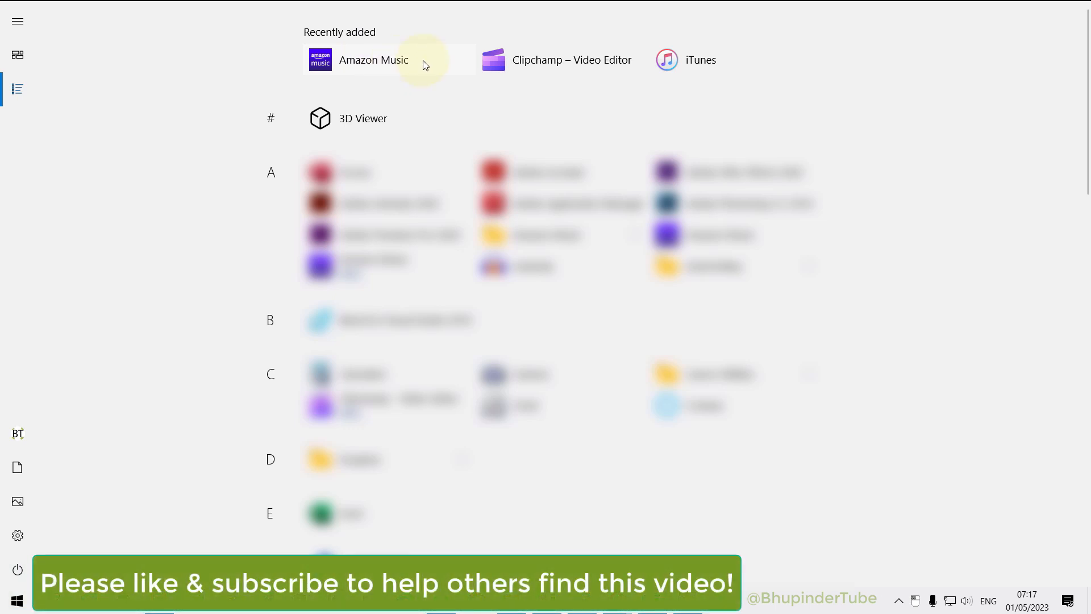
left_click(374, 59)
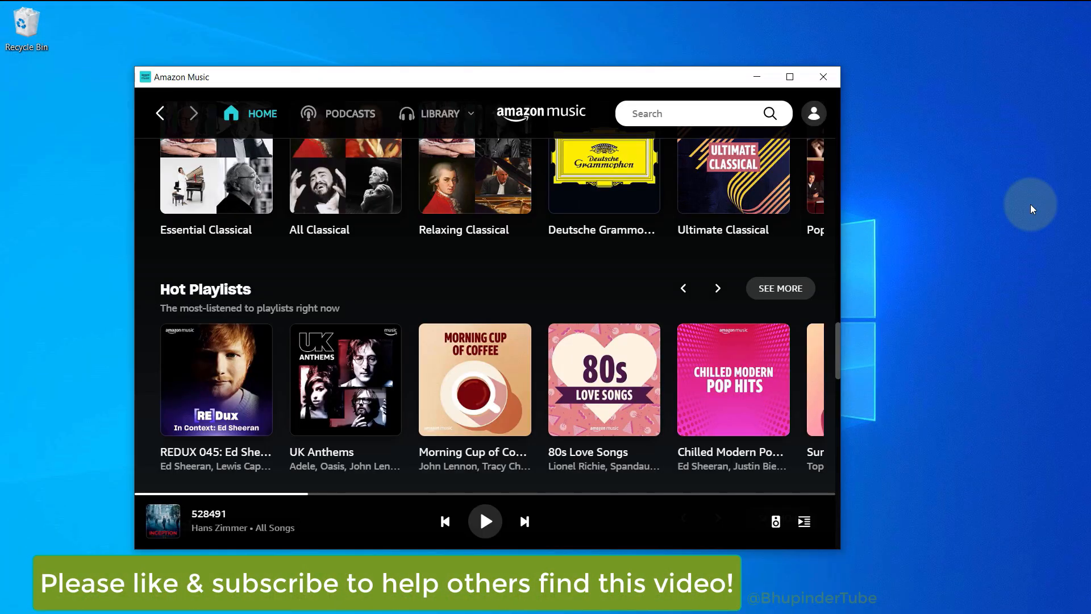